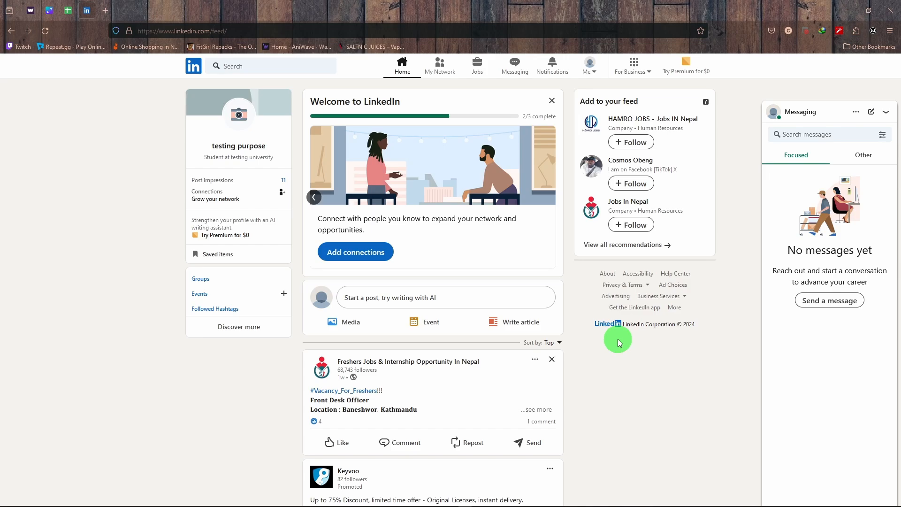
{"action": "mouse_move", "coordinate": [718, 334]}
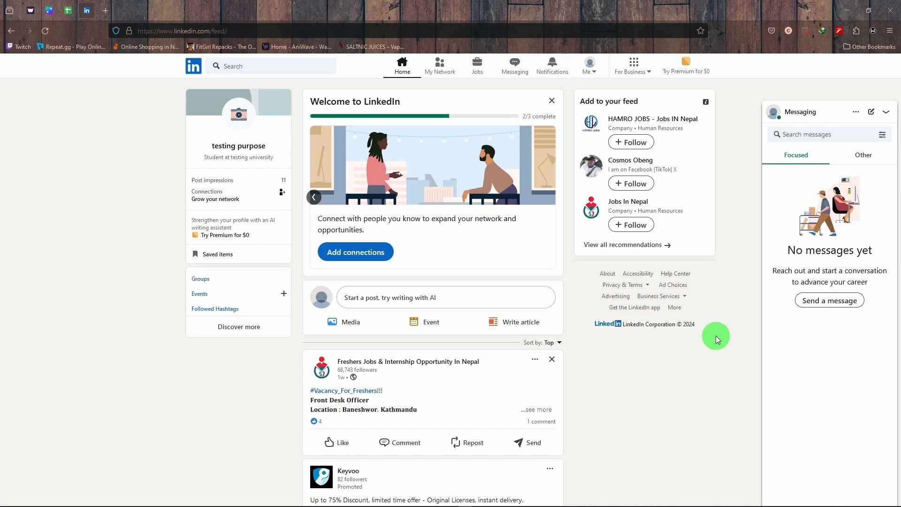
- Open My Network to view the newsletter invitation and suggested people to connect with
{"action": "left_click", "coordinate": [440, 64]}
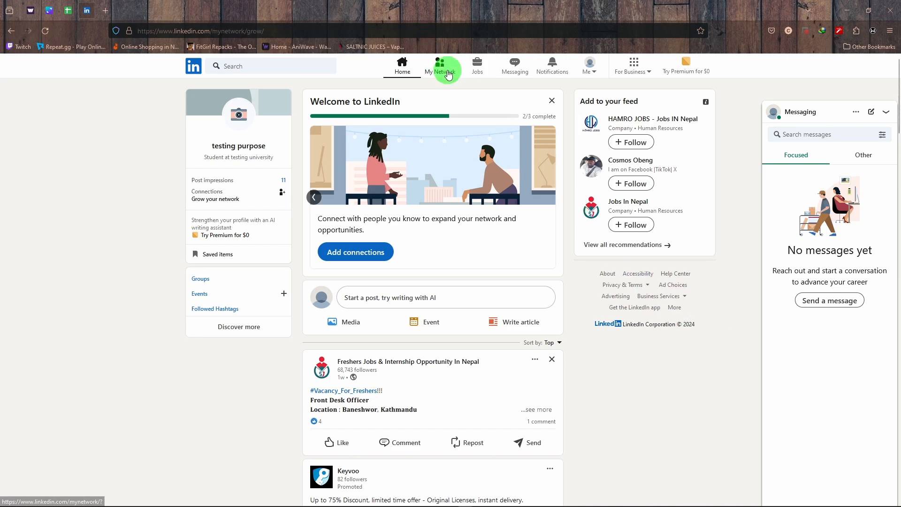
{"action": "left_click", "coordinate": [440, 64]}
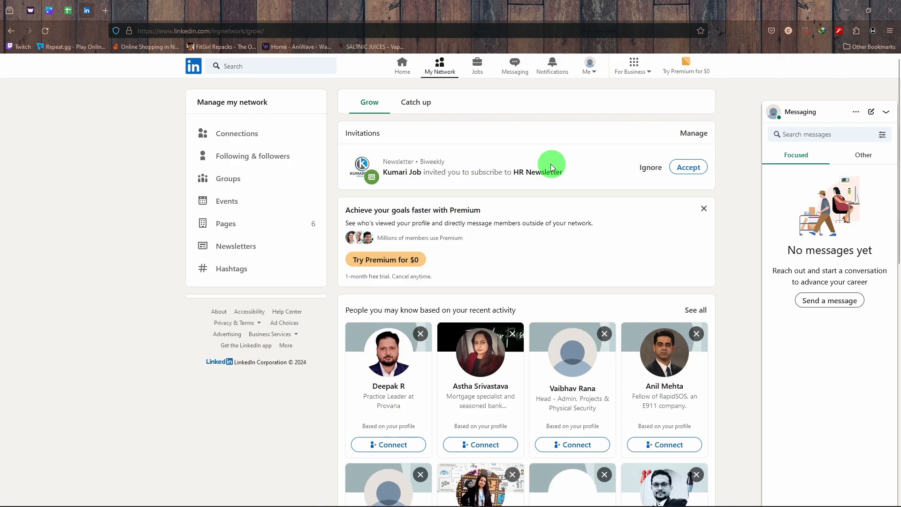
{"action": "mouse_move", "coordinate": [402, 65]}
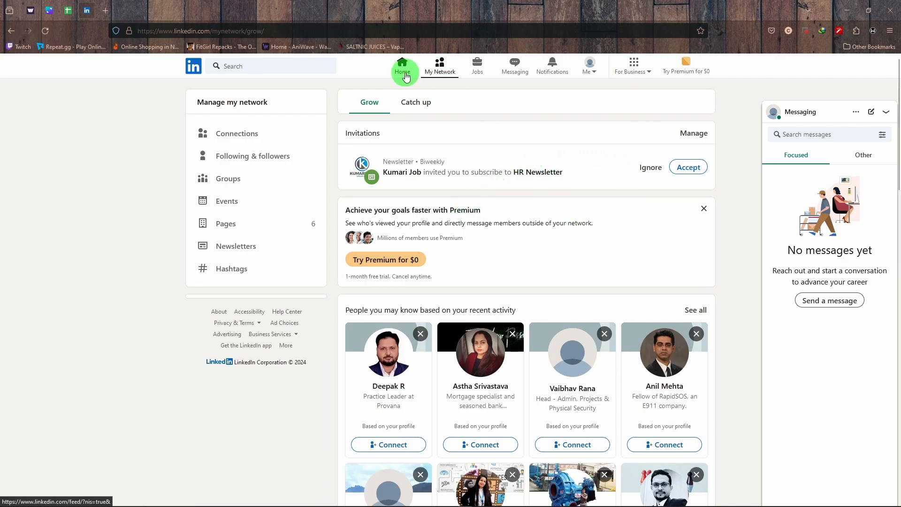
- Go back to the home feed with its welcome card, posts and follow recommendations
{"action": "left_click", "coordinate": [402, 66]}
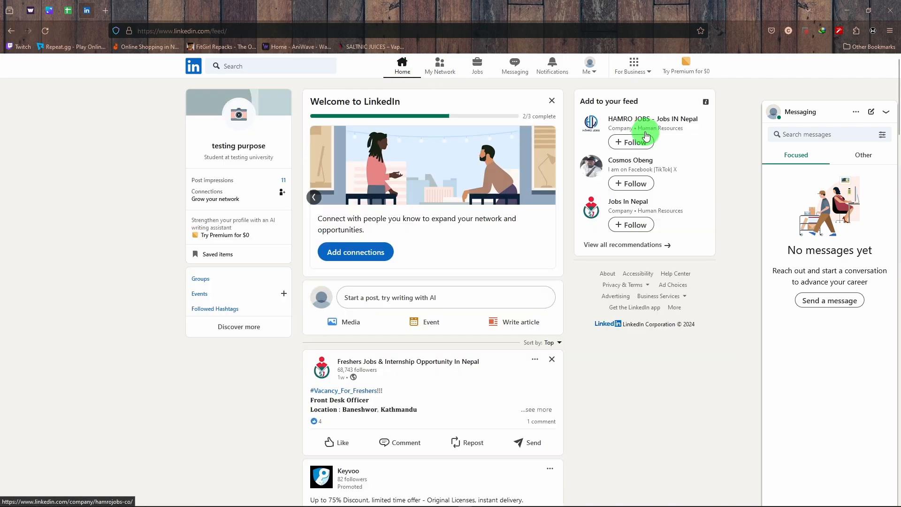
{"action": "mouse_move", "coordinate": [753, 181]}
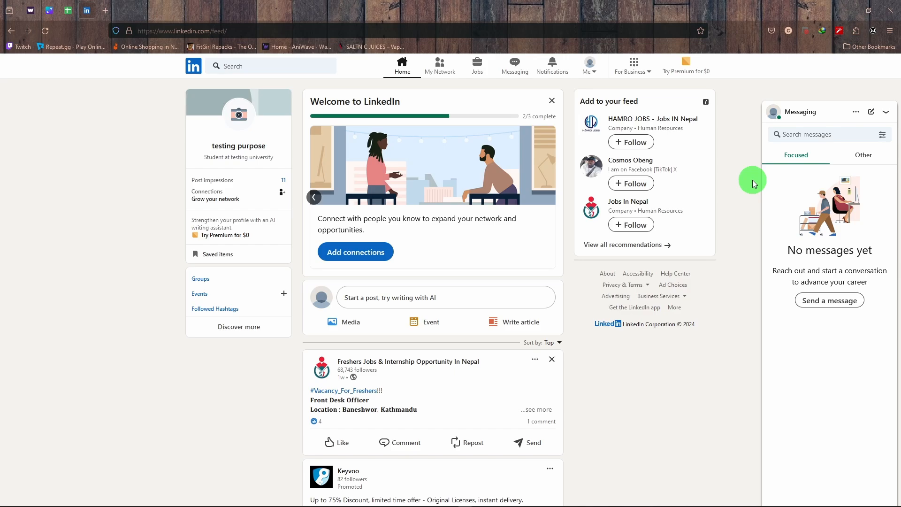
{"action": "mouse_move", "coordinate": [277, 187]}
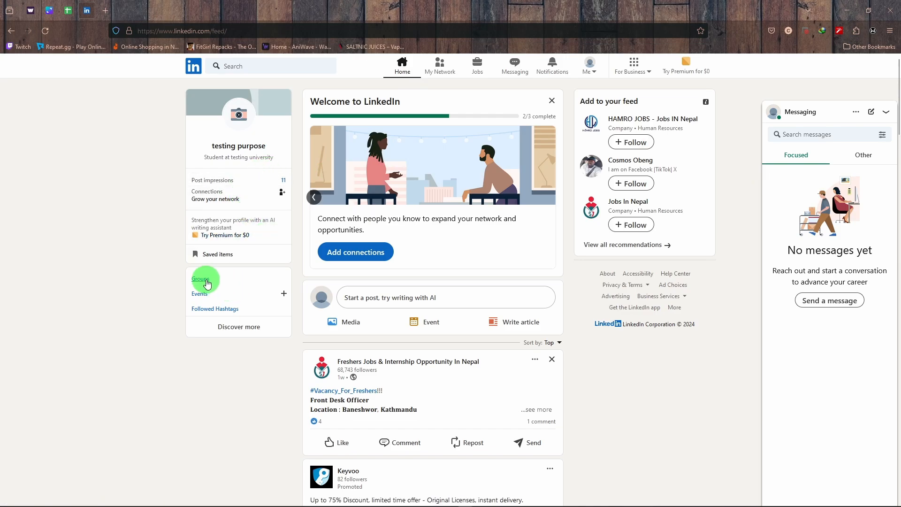
{"action": "left_click", "coordinate": [200, 279]}
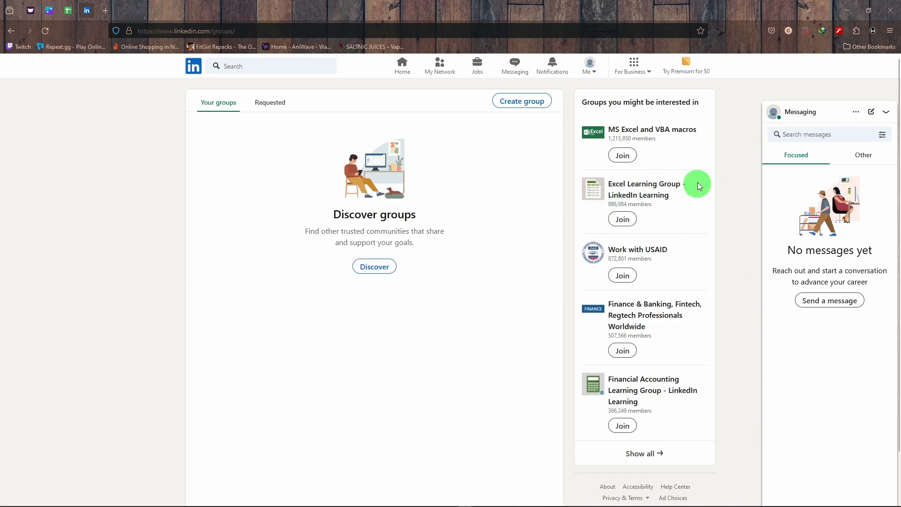
{"action": "mouse_move", "coordinate": [524, 279]}
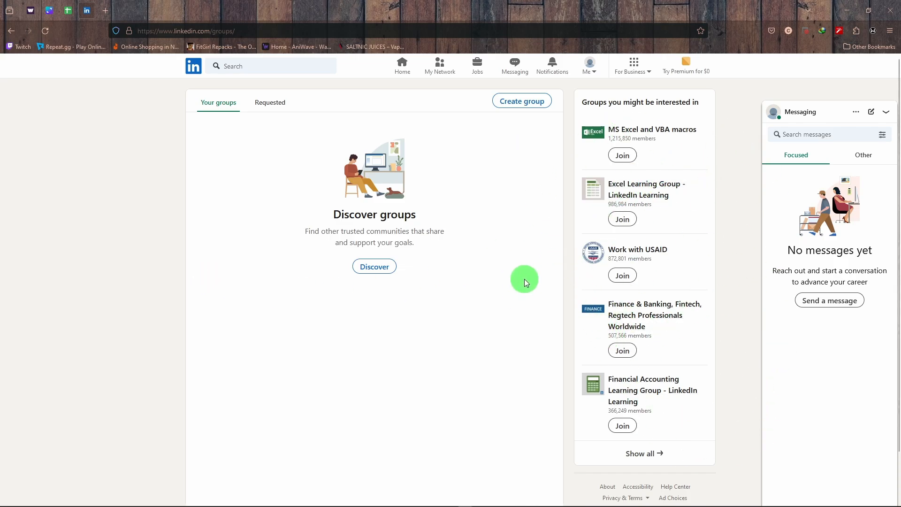
{"action": "mouse_move", "coordinate": [508, 213]}
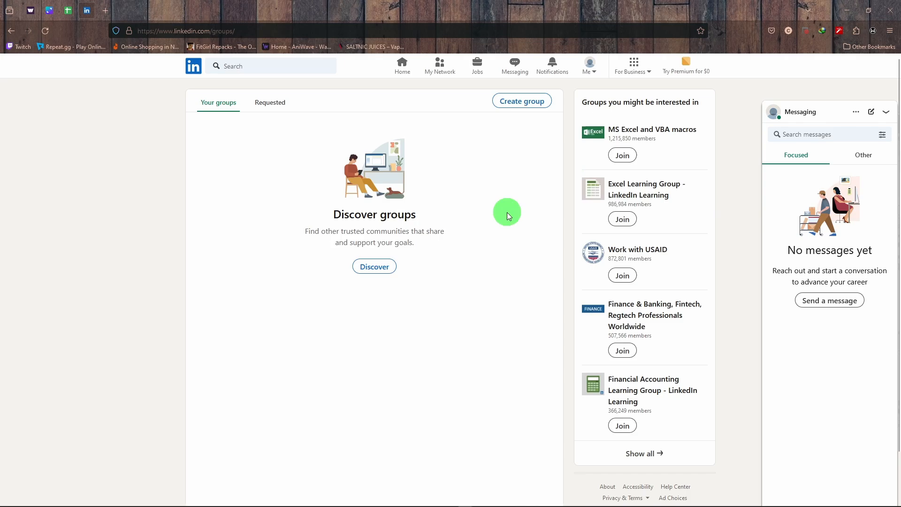
{"action": "mouse_move", "coordinate": [507, 184]}
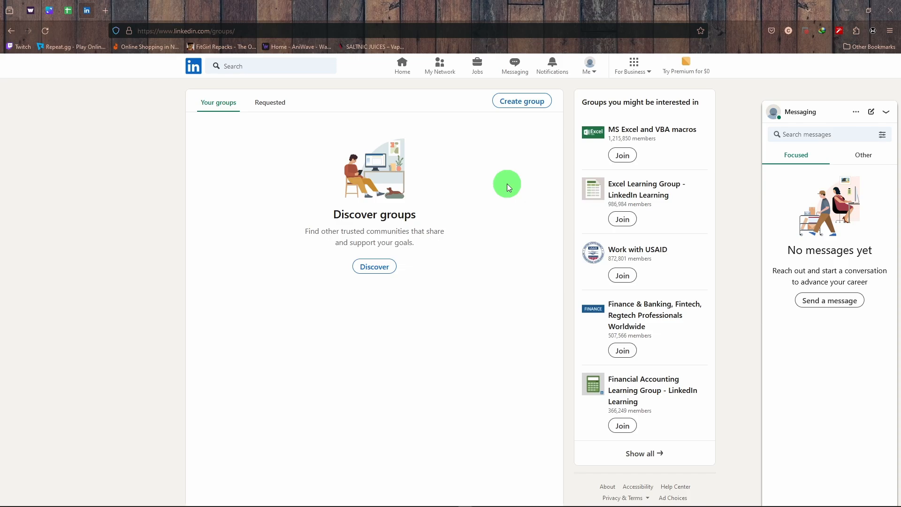
{"action": "mouse_move", "coordinate": [470, 187]}
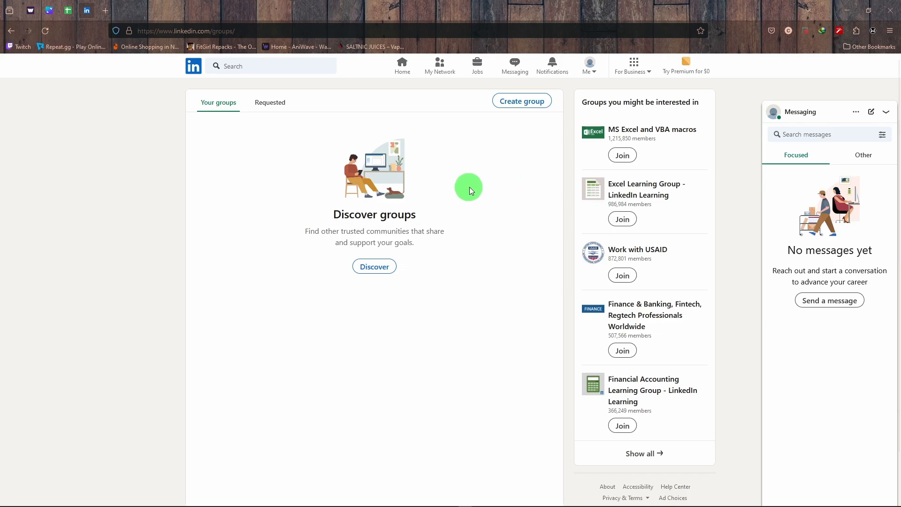
{"action": "left_click", "coordinate": [402, 63]}
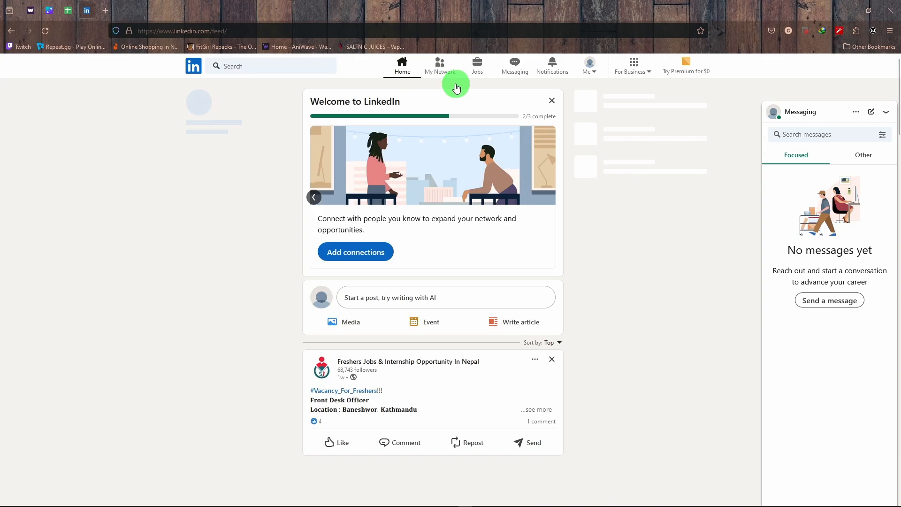